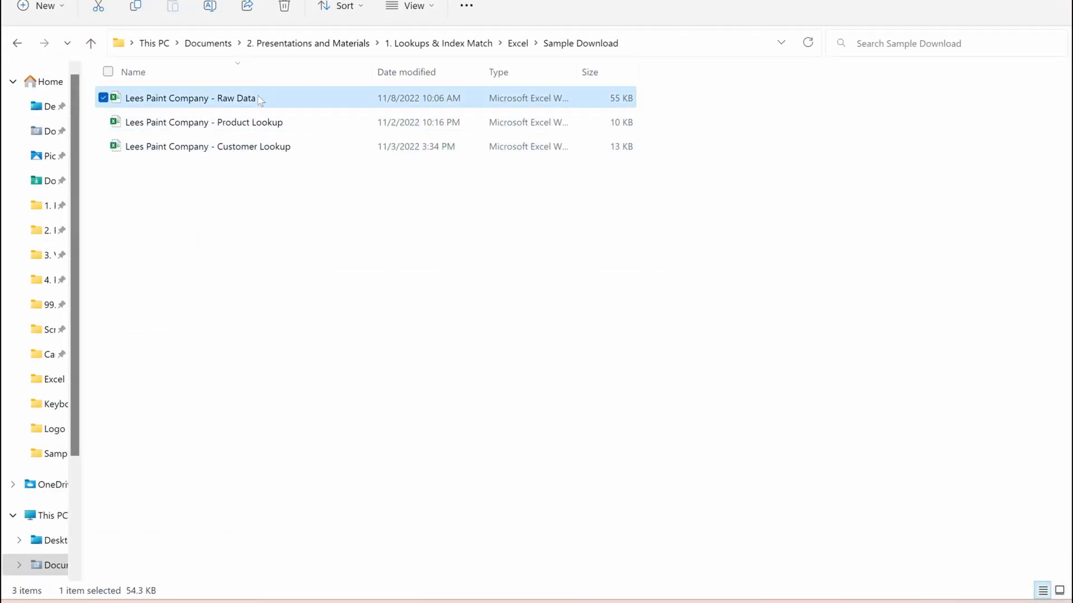
- Open the Lees Paint Company - Raw Data file from the Sample Download folder
double_click(189, 98)
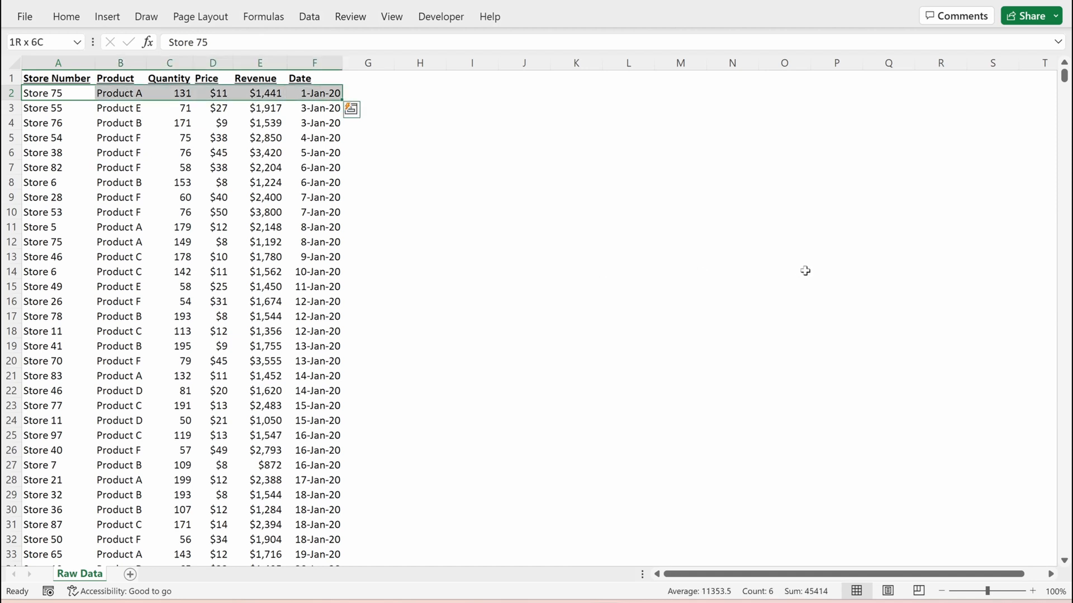
click(42, 107)
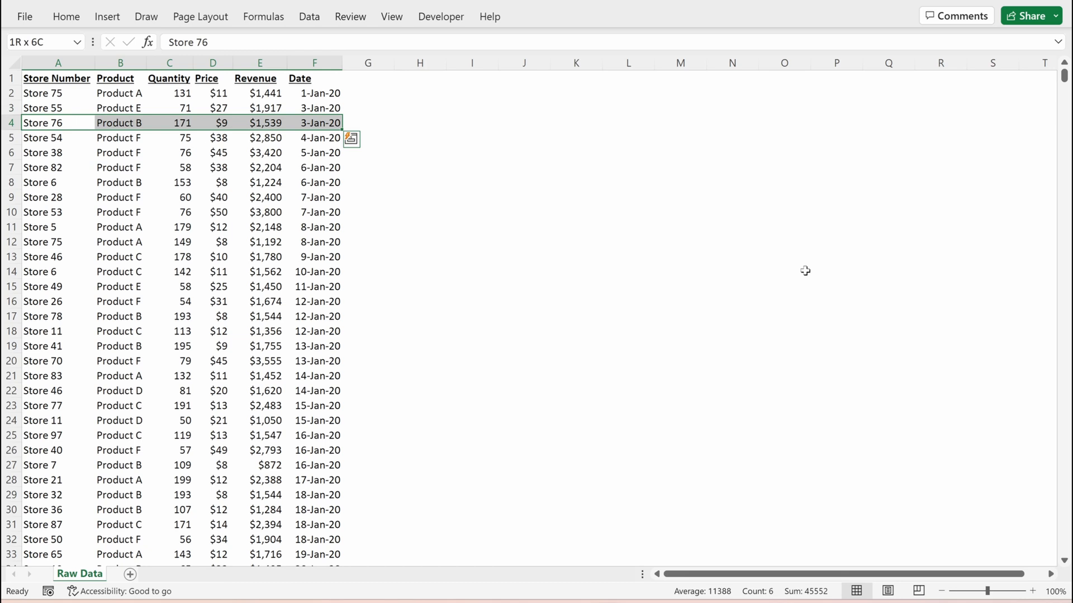
click(57, 123)
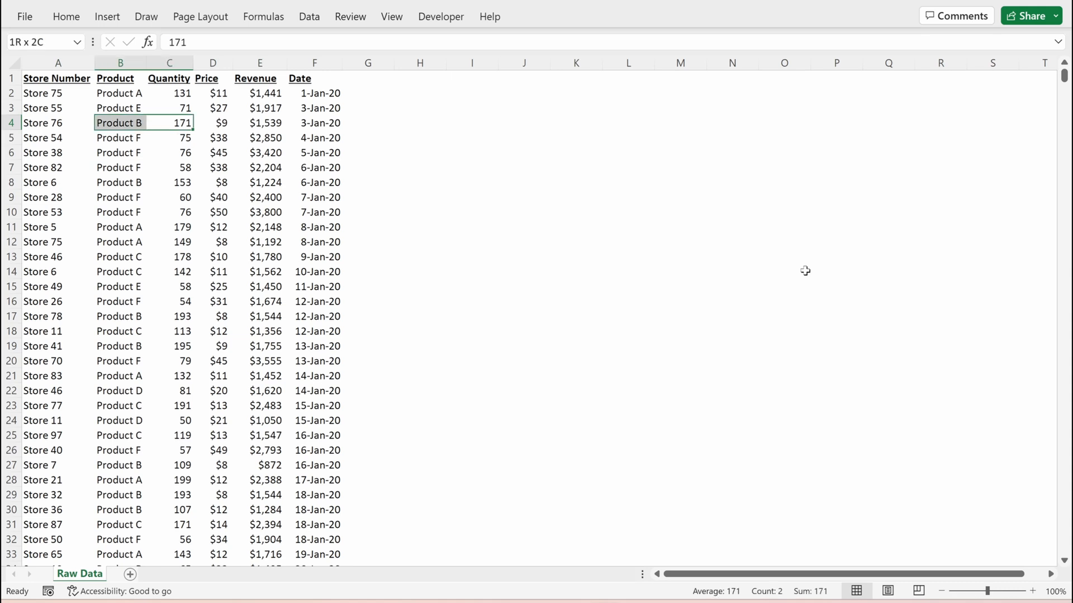
click(212, 123)
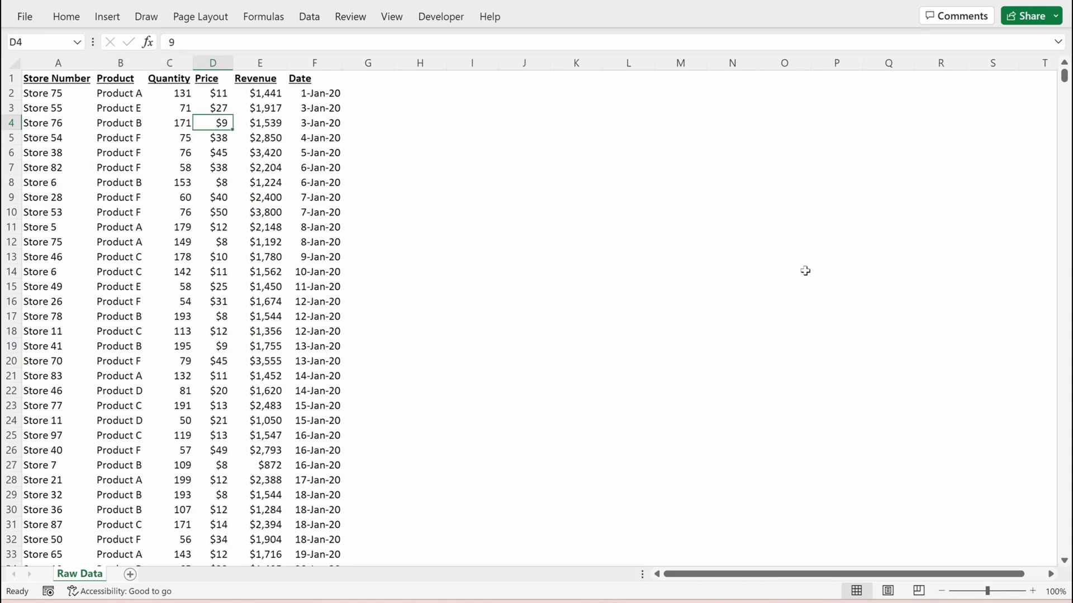
click(259, 122)
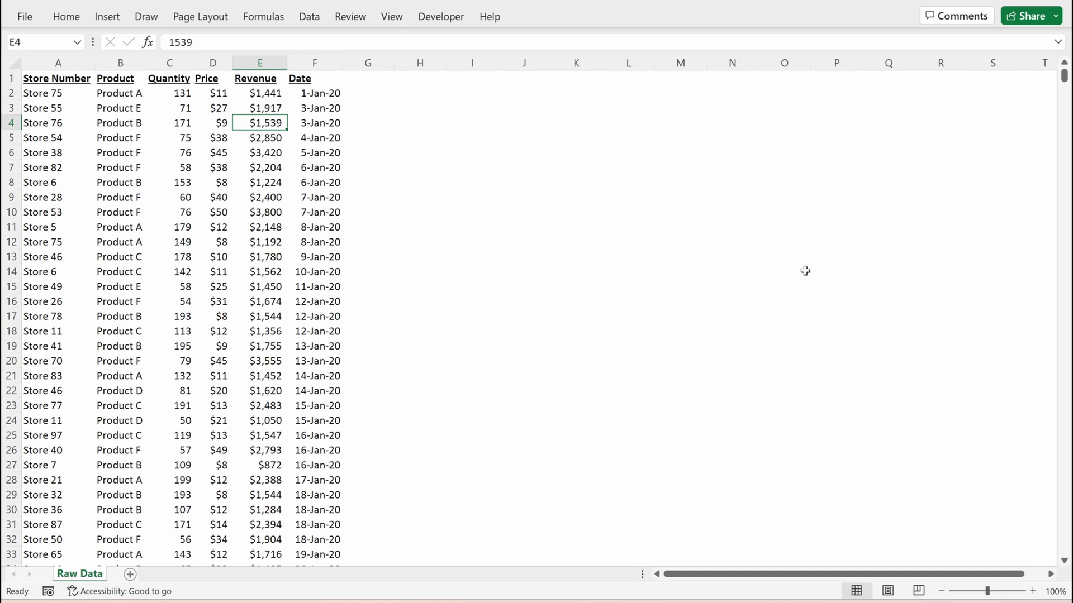
click(314, 122)
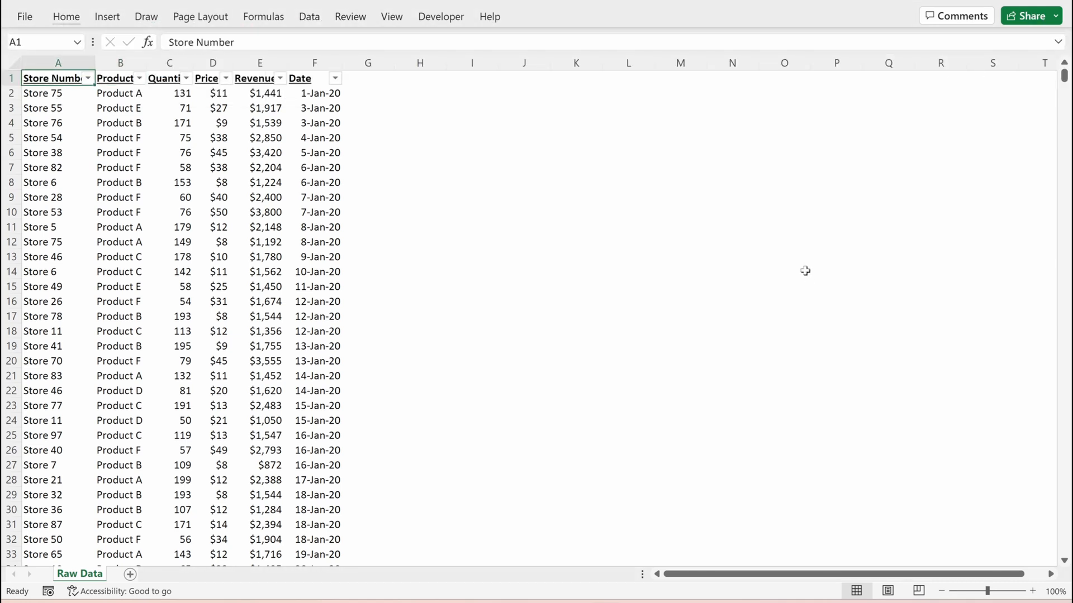
- Review the Store Number, Quantity and Date filter lists, closing each with all values kept
click(86, 78)
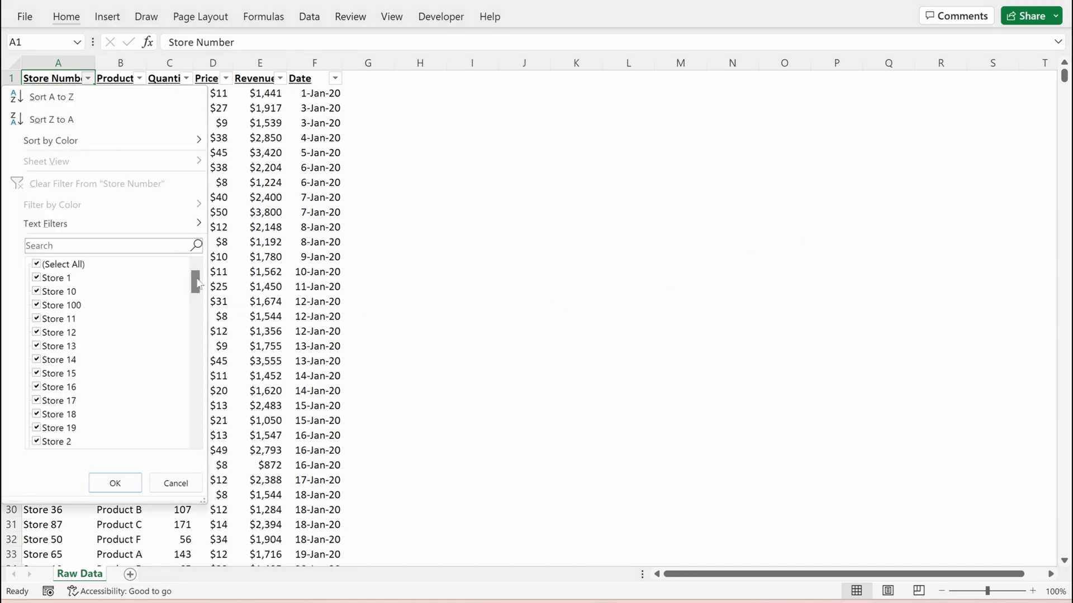
scroll(down, 3)
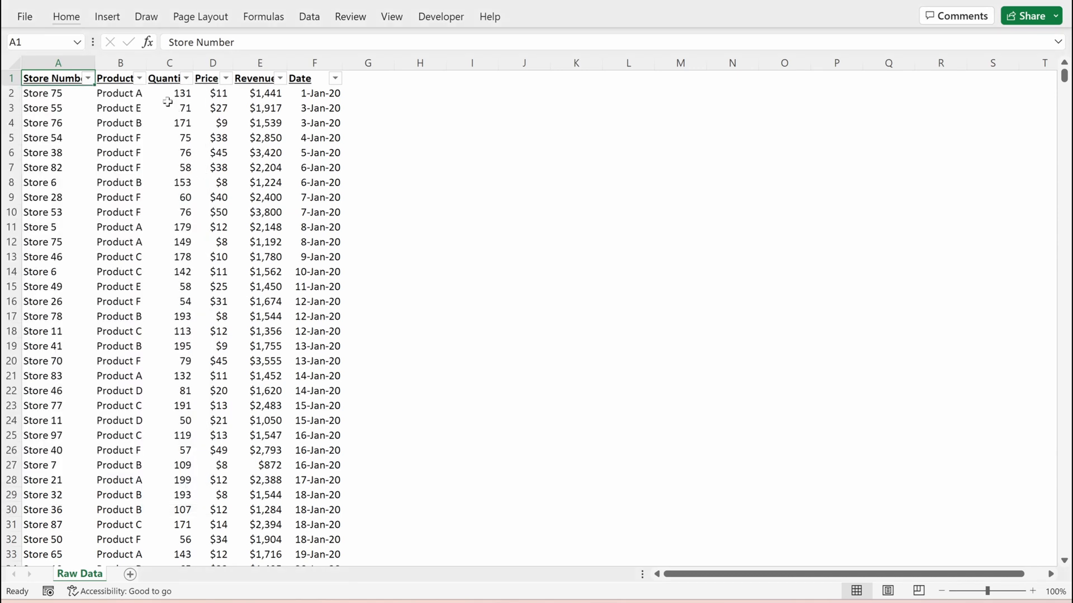
click(139, 78)
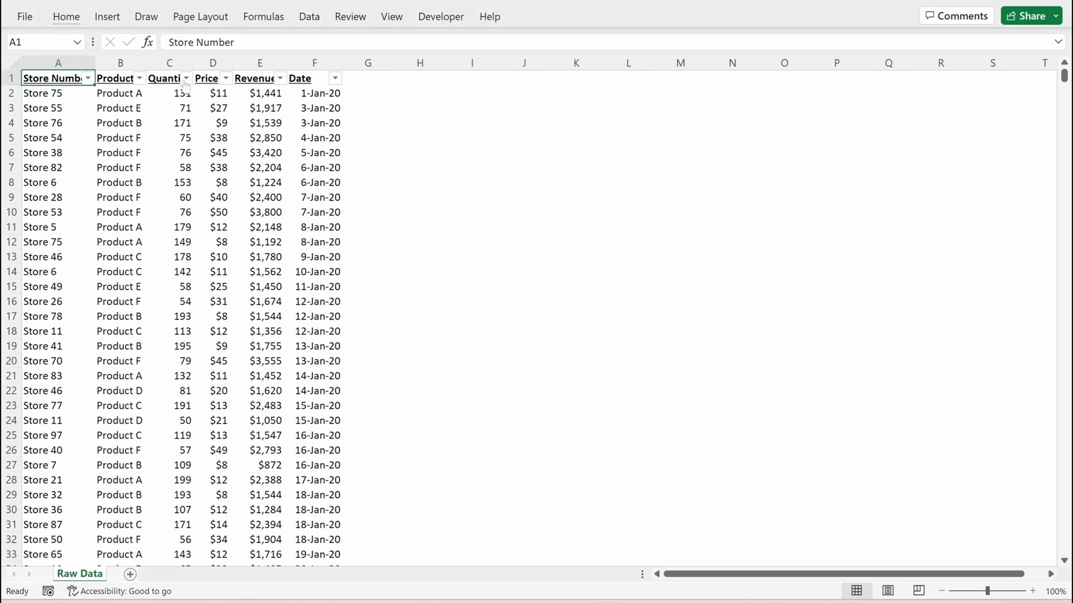
click(186, 79)
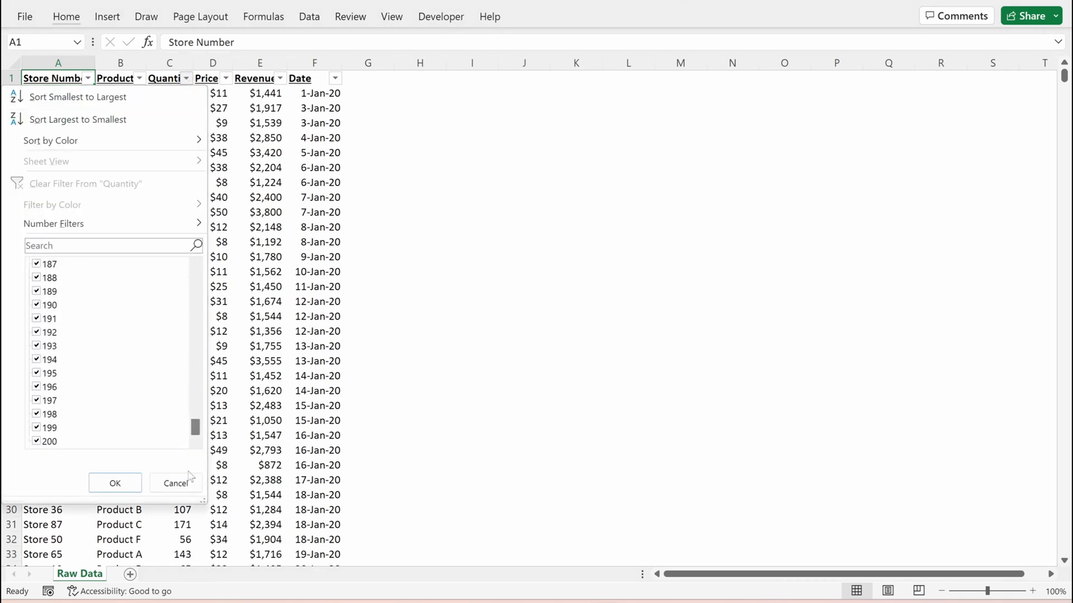
click(225, 78)
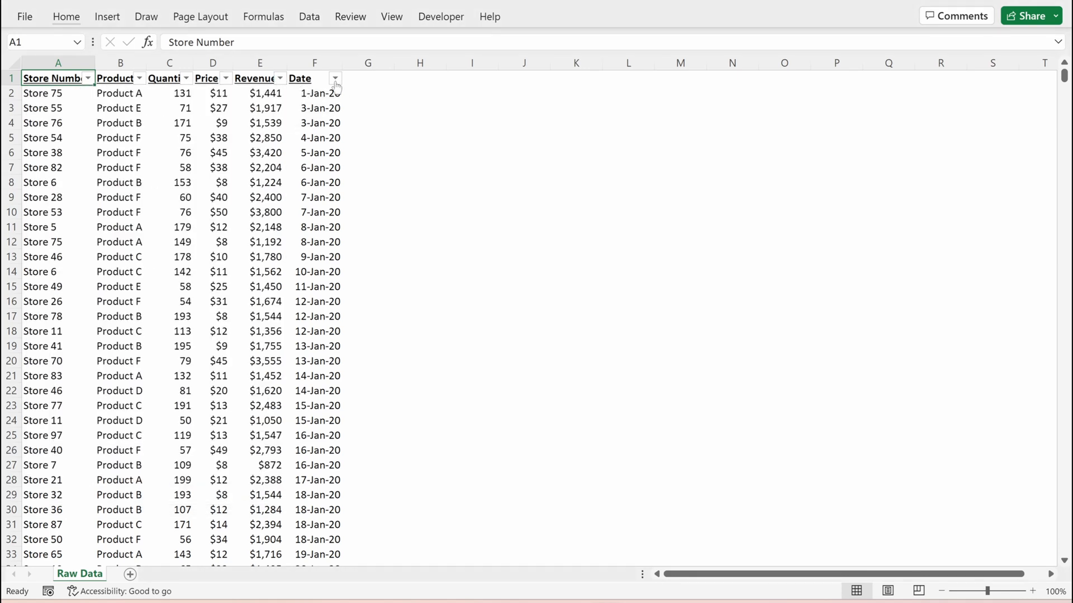
click(335, 78)
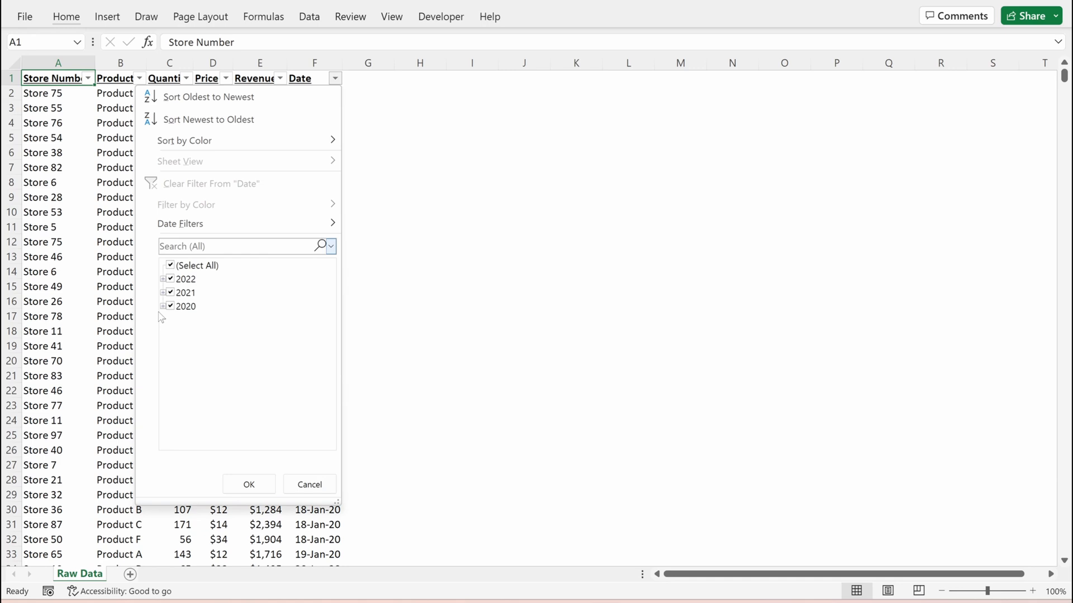
scroll(down, 3)
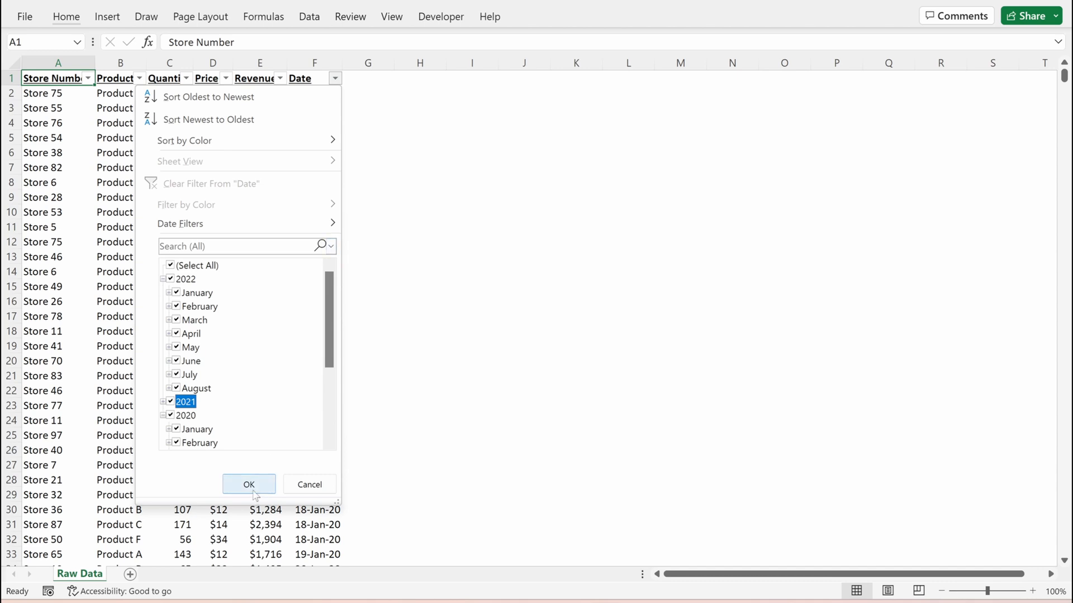
click(248, 485)
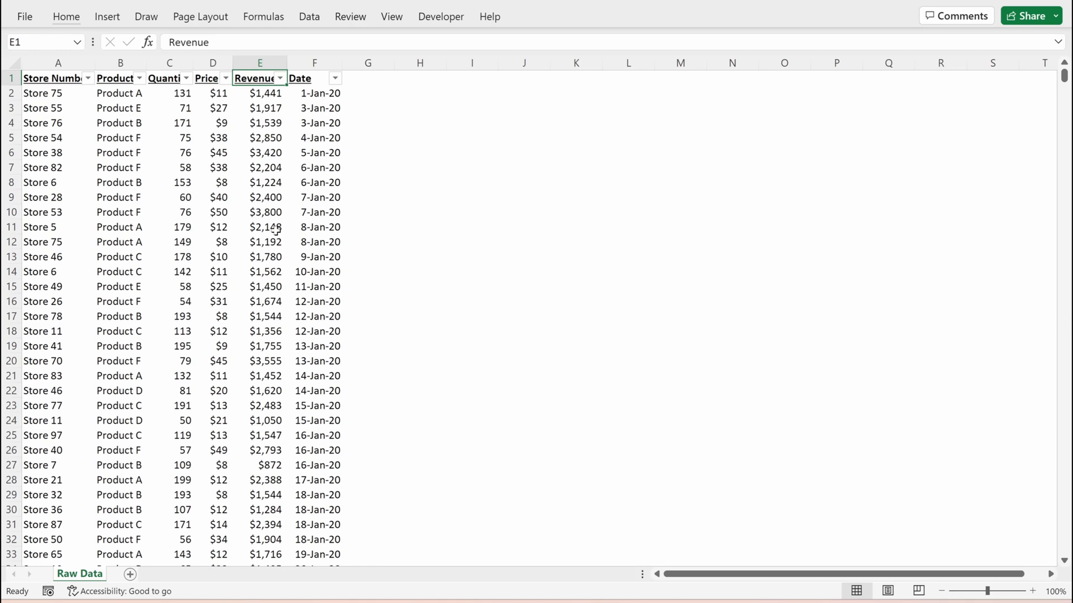
- Insert a PivotTable on a new worksheet and add the Date and Product fields
click(314, 77)
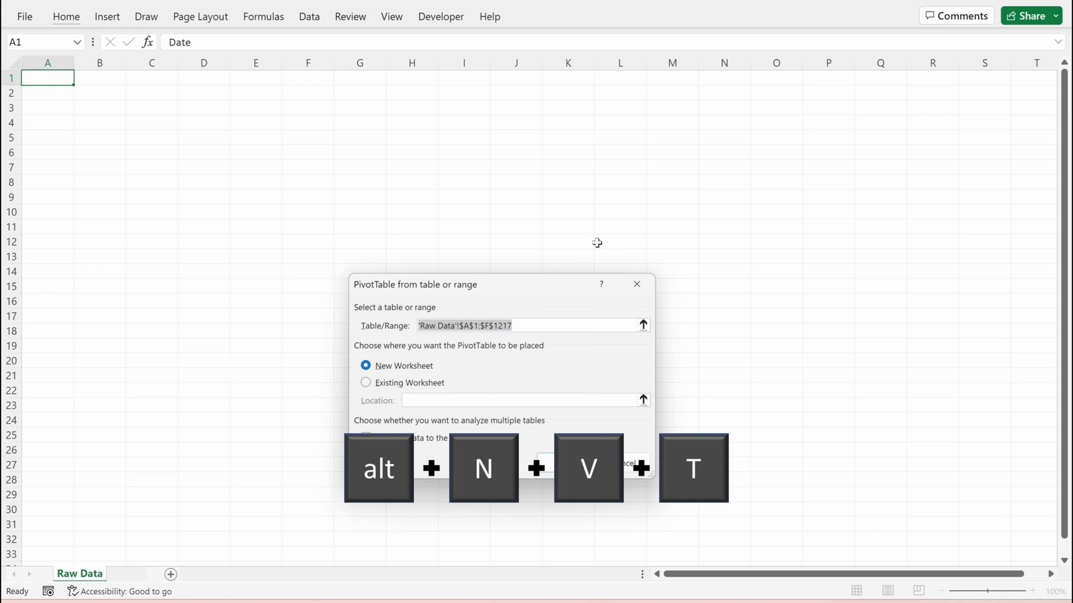
key(enter)
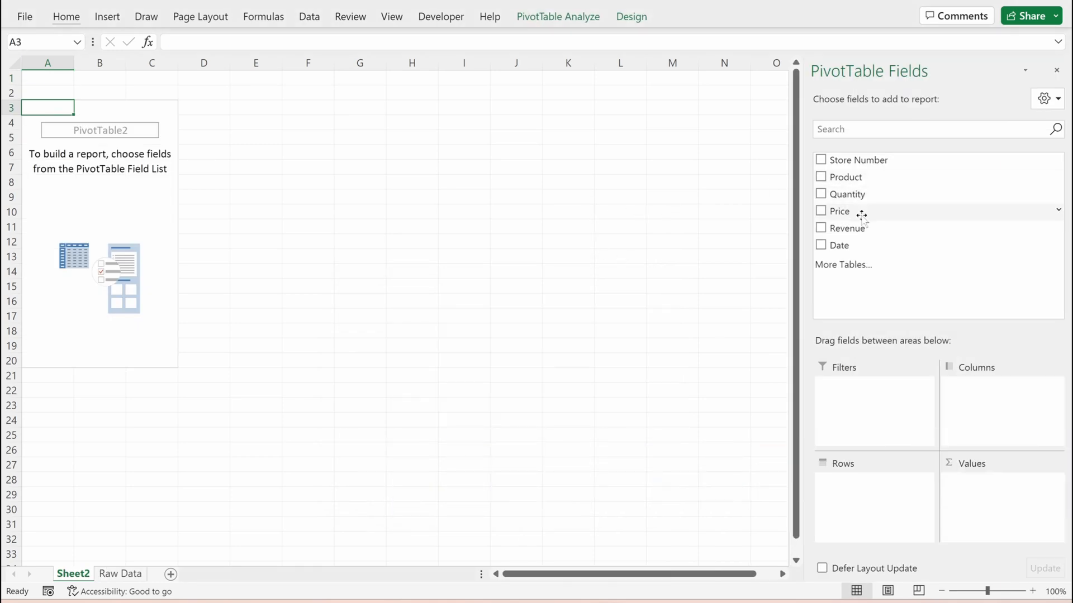
click(821, 245)
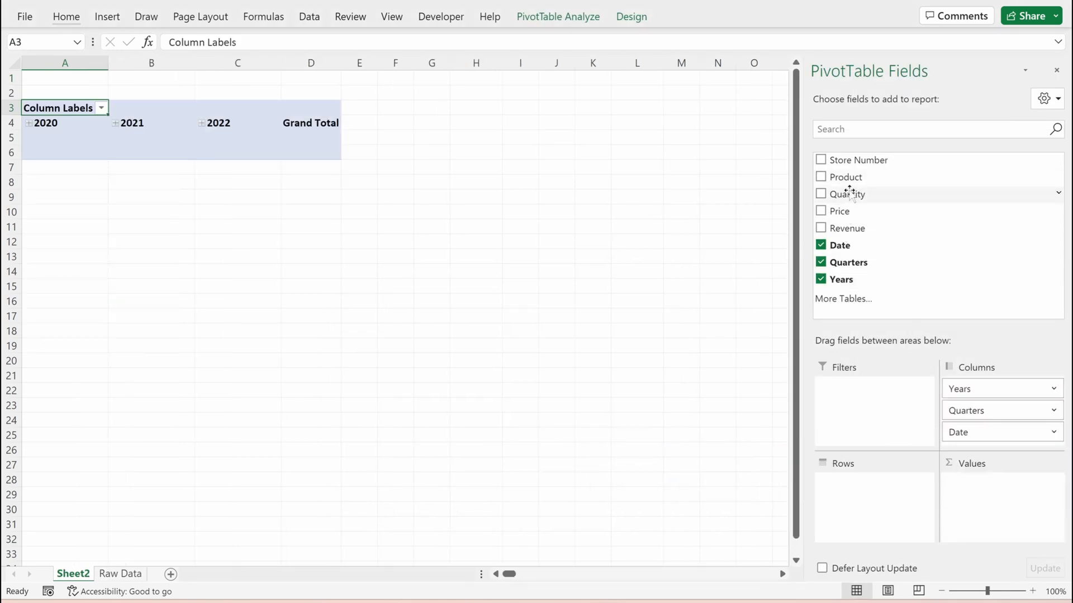
click(822, 176)
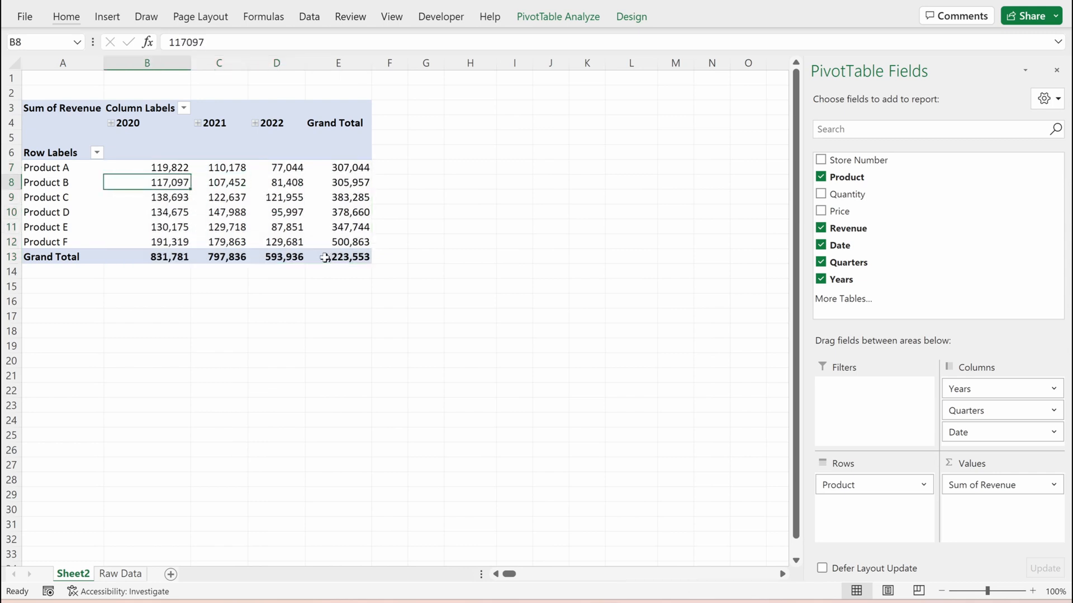
- Inspect the pivot's 2020–2022 revenue figures for Products A, C and E and the grand totals
click(147, 256)
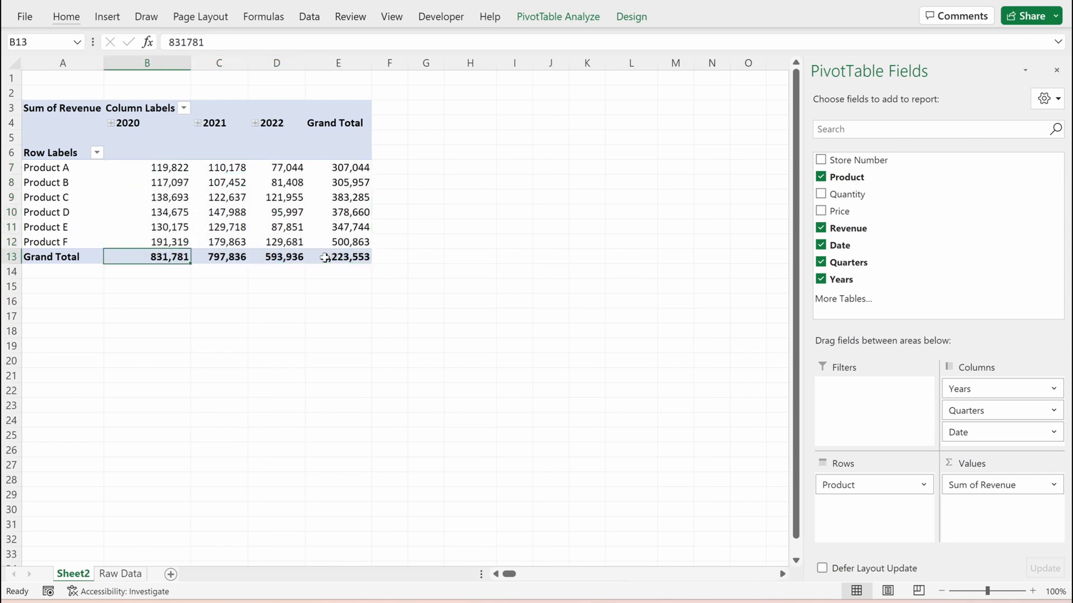
drag(146, 256, 276, 256)
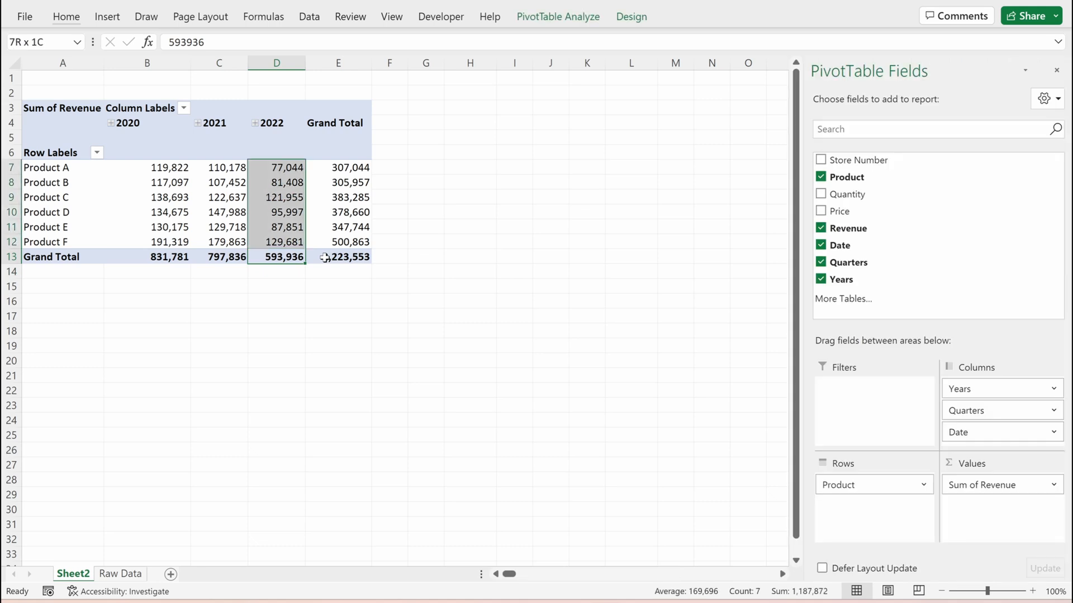
click(276, 123)
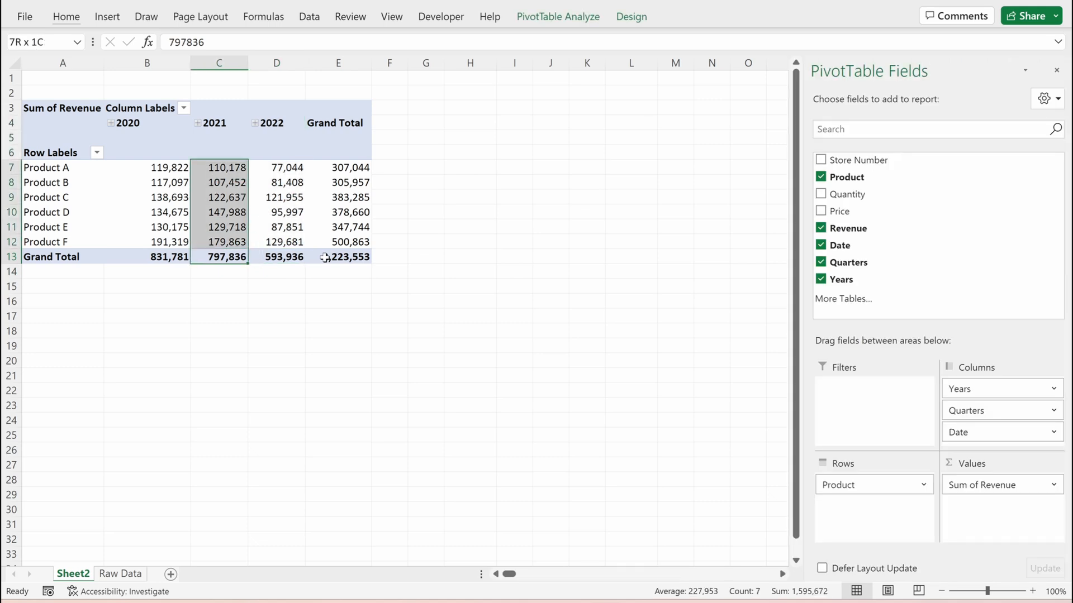
click(146, 123)
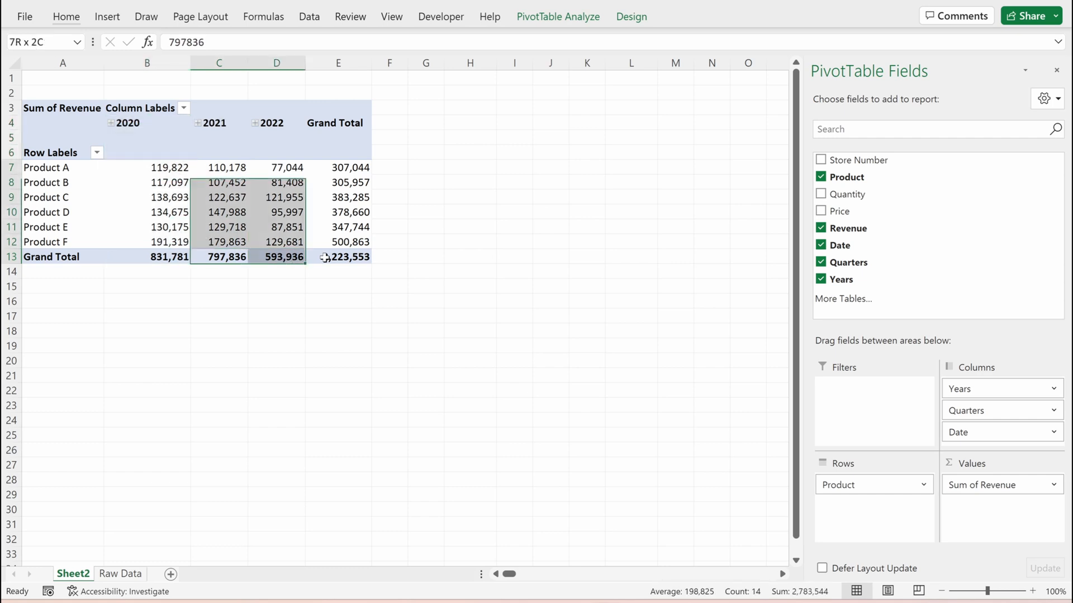
click(146, 226)
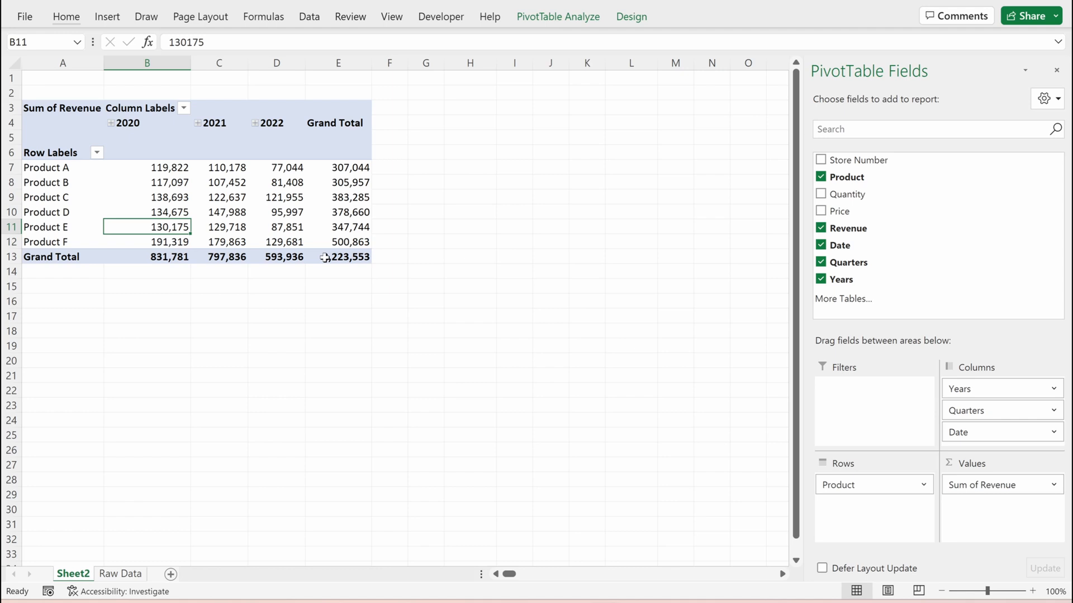
drag(146, 226, 351, 226)
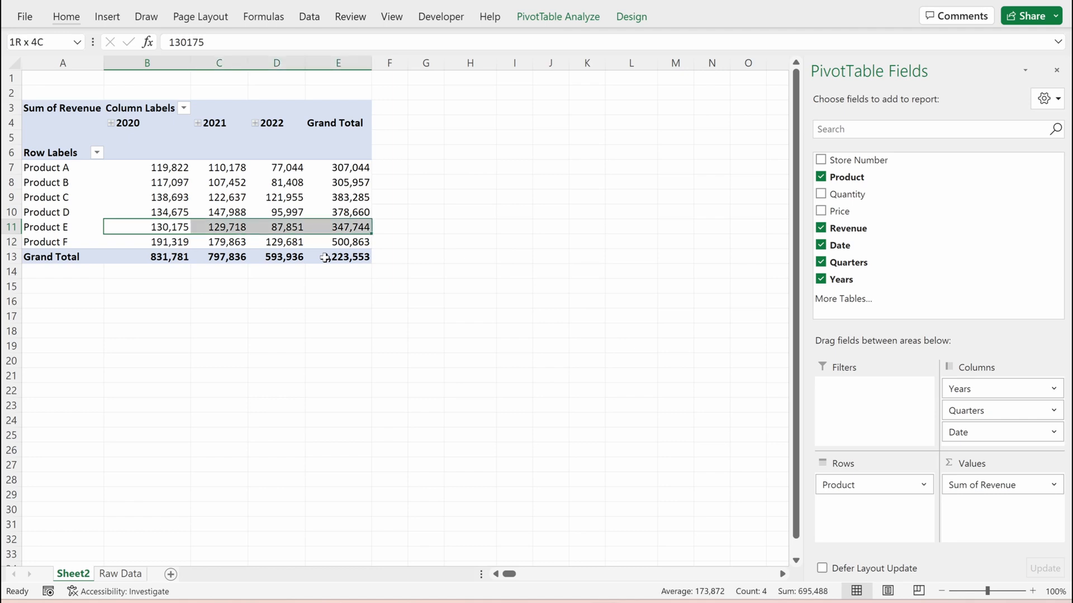
click(146, 197)
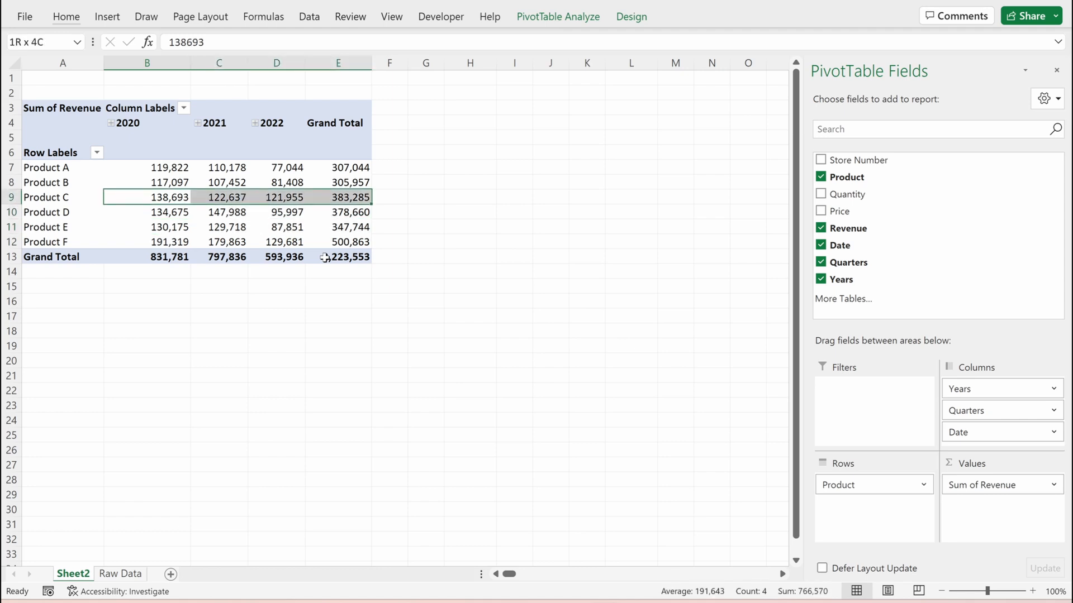
click(147, 167)
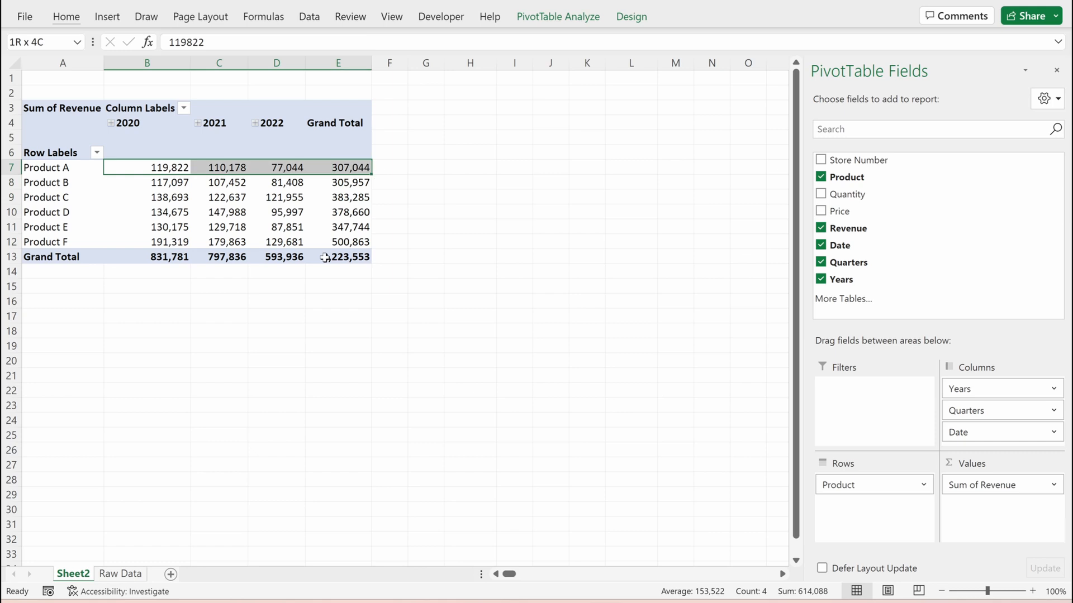
click(146, 242)
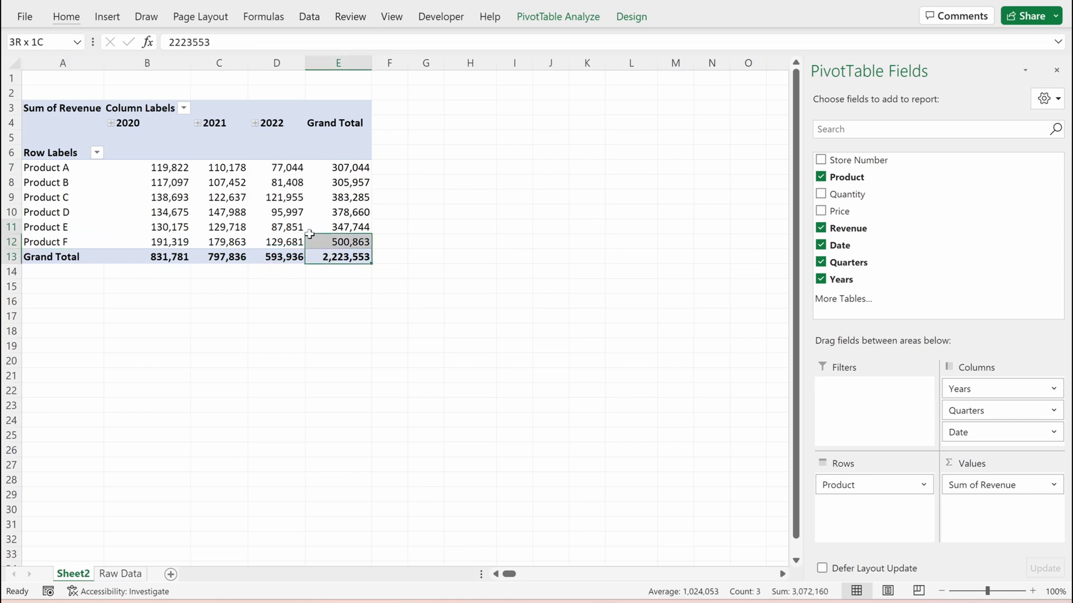
- Copy the pivot below, remove Product from its rows, and sort store totals largest first
key(ctrl+c)
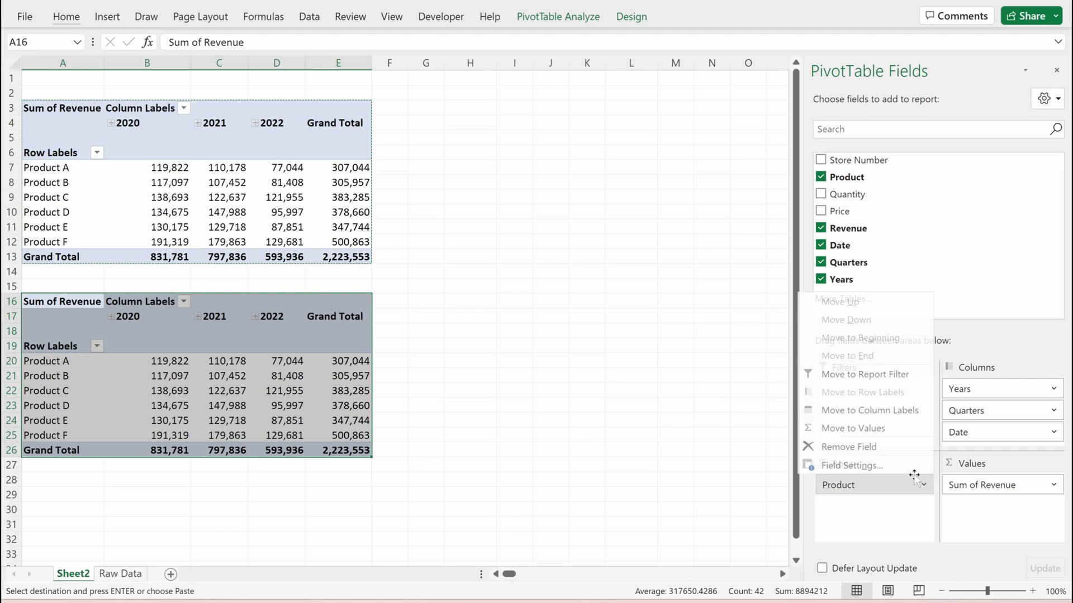
click(822, 160)
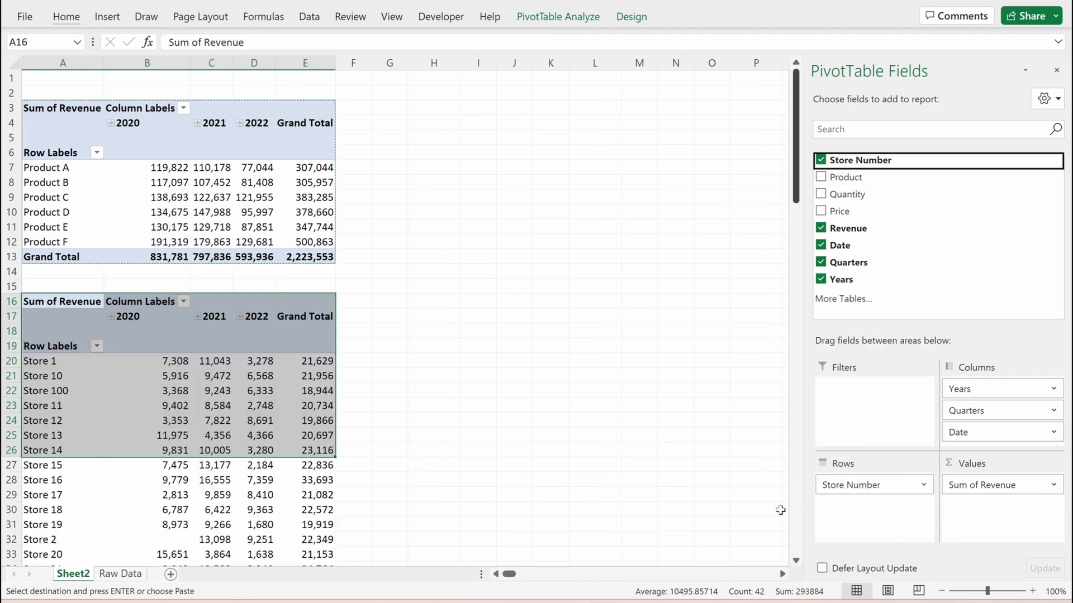
right_click(304, 376)
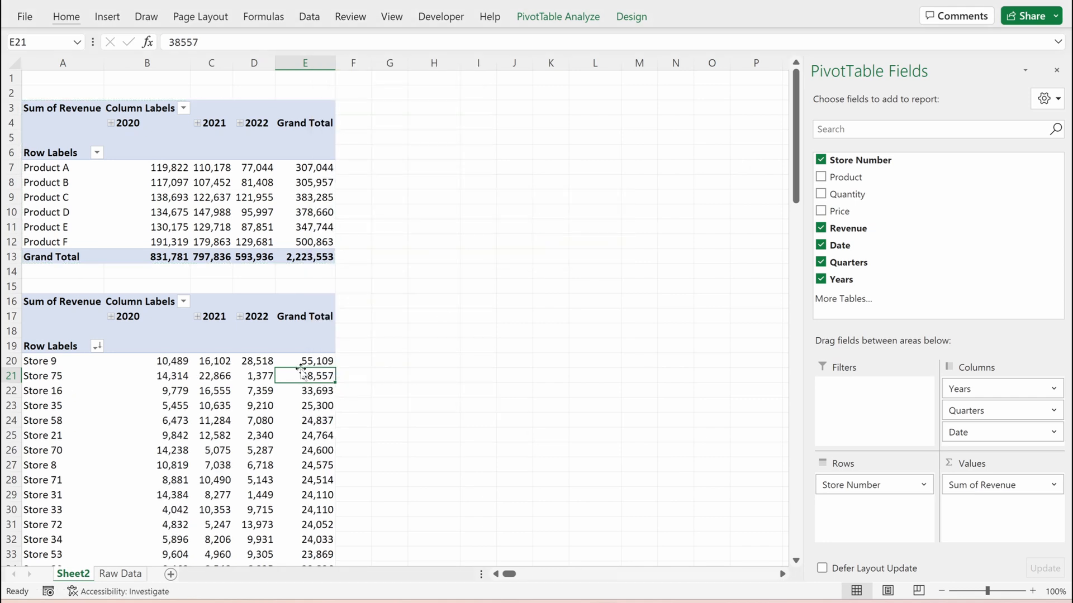
- Check the top store, Store 75 and Store 35 revenue rows, then open the product lookup workbook
click(40, 360)
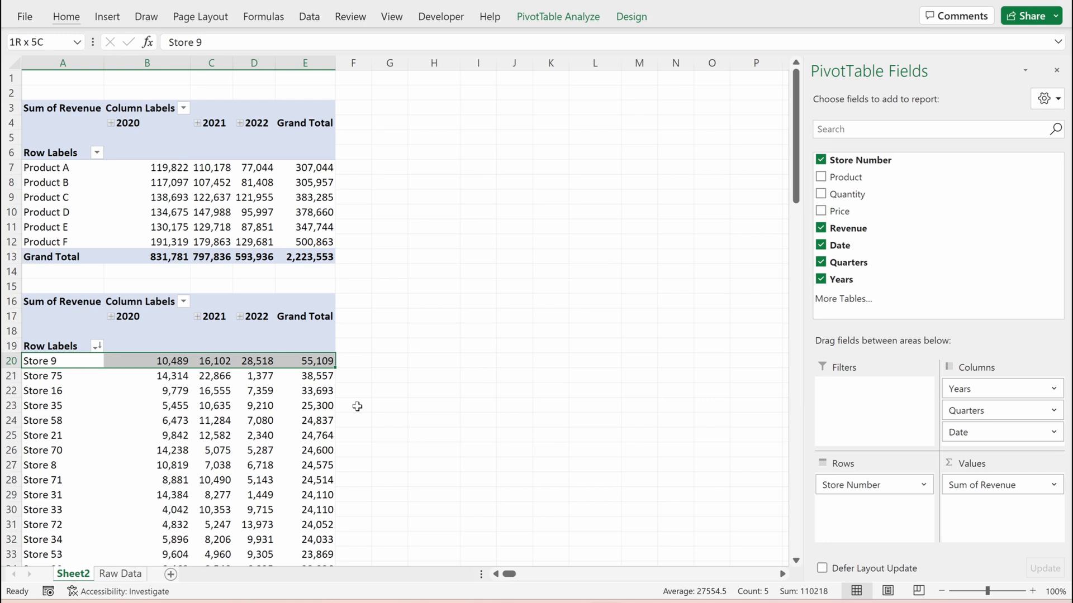
click(62, 375)
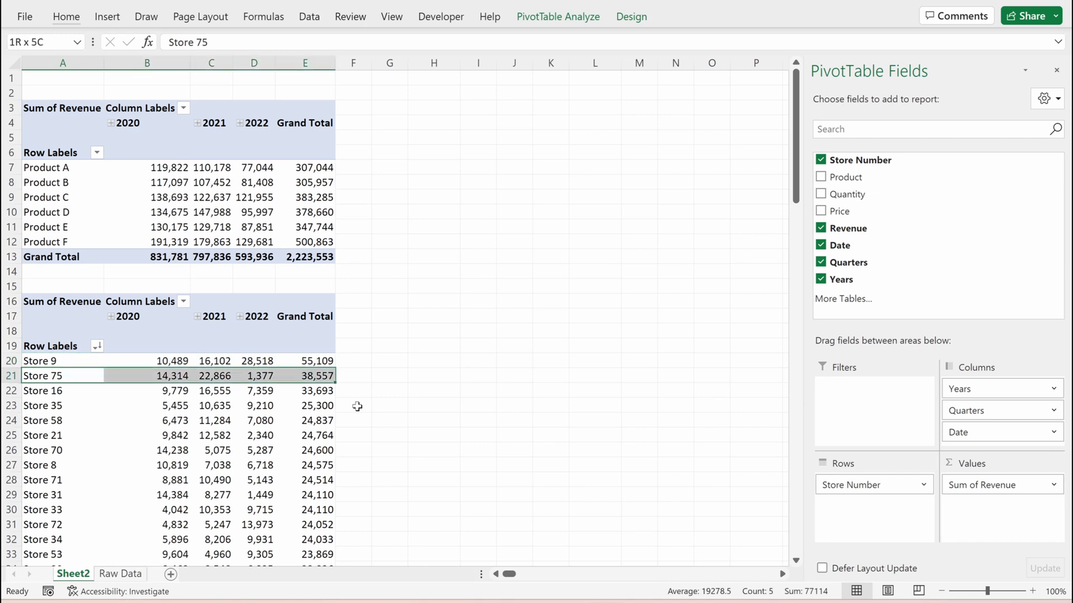
click(146, 405)
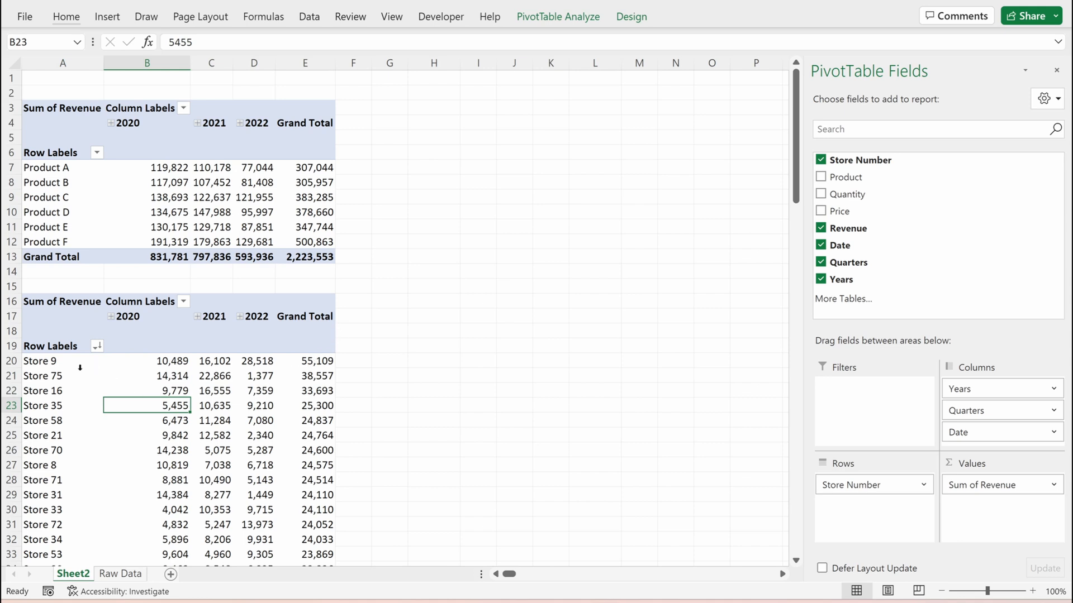
mouse_move(318, 478)
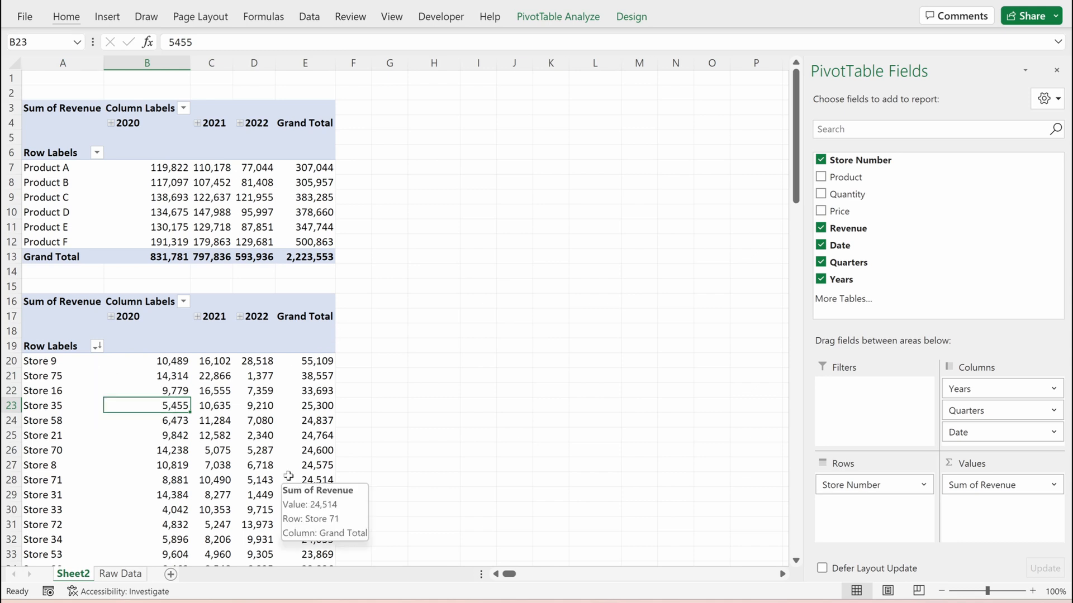
mouse_move(519, 408)
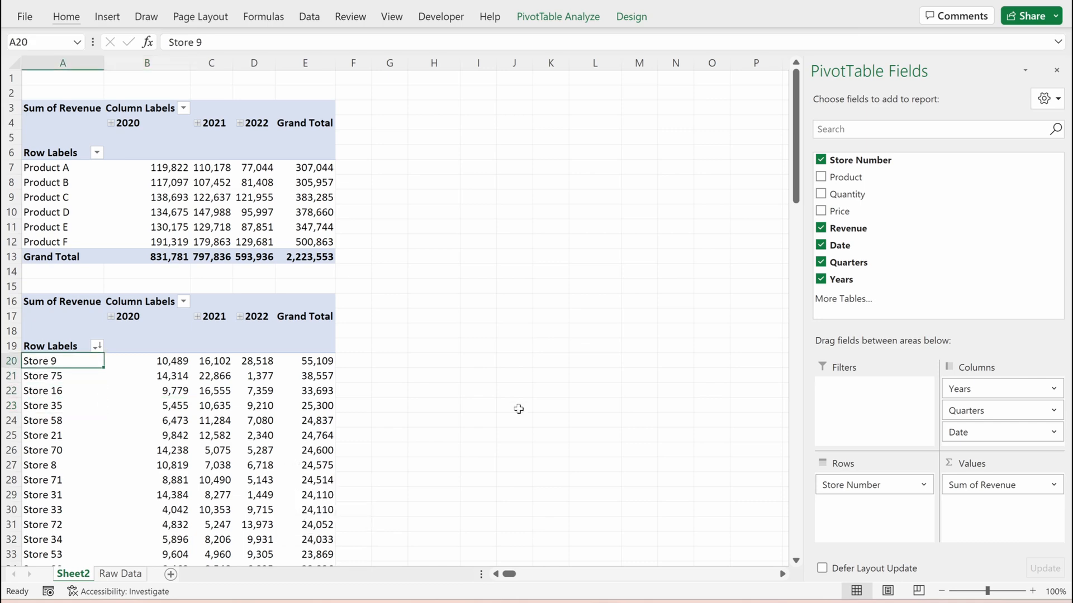
scroll(down, 3)
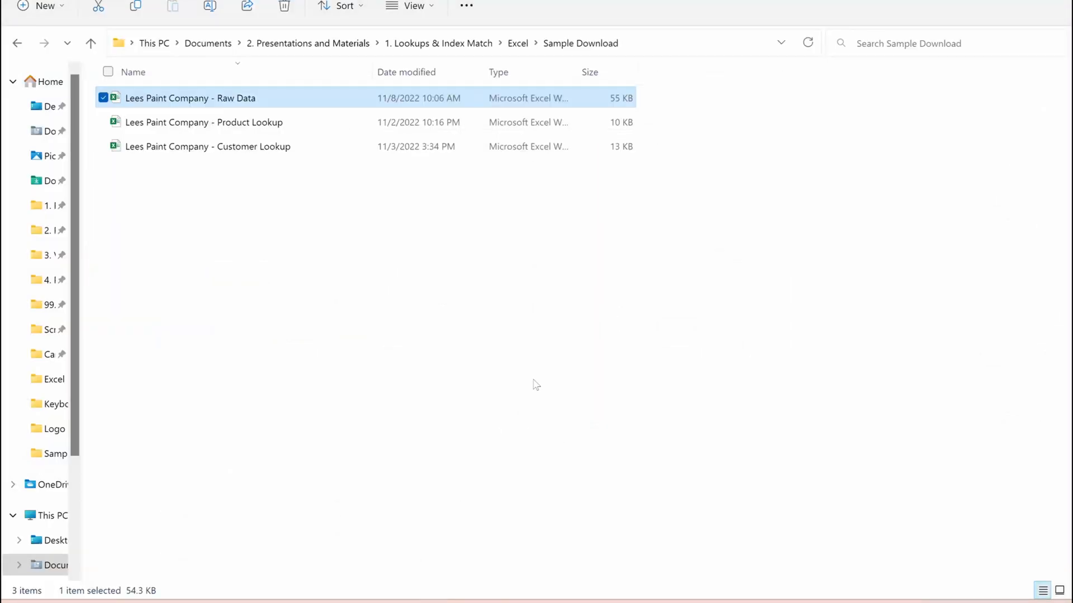
double_click(189, 98)
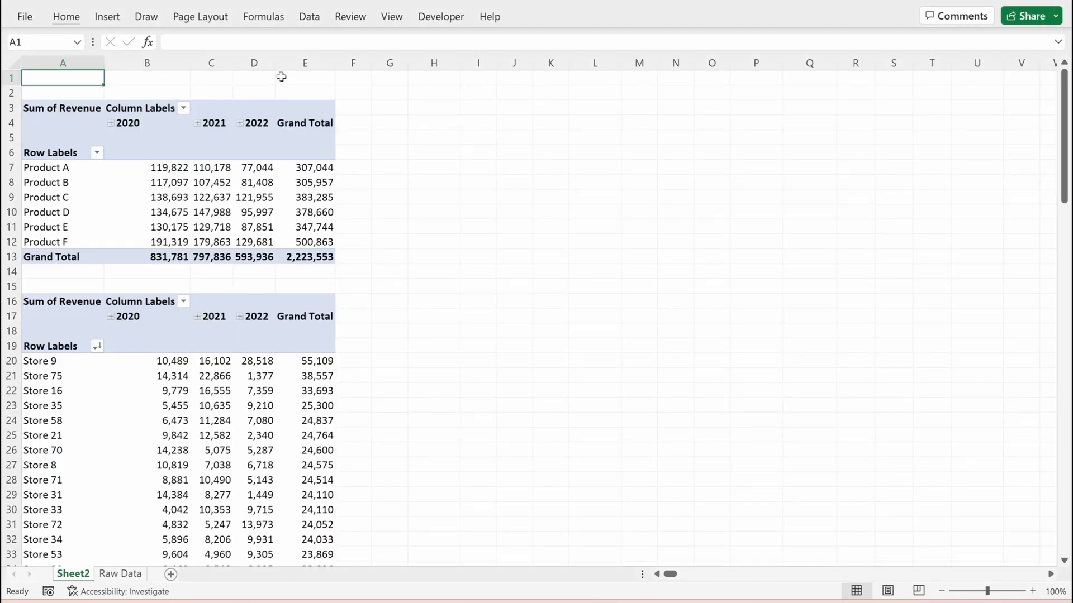
- Copy the Products A–F lookup table and paste it at I1 on the Raw Data sheet
click(74, 573)
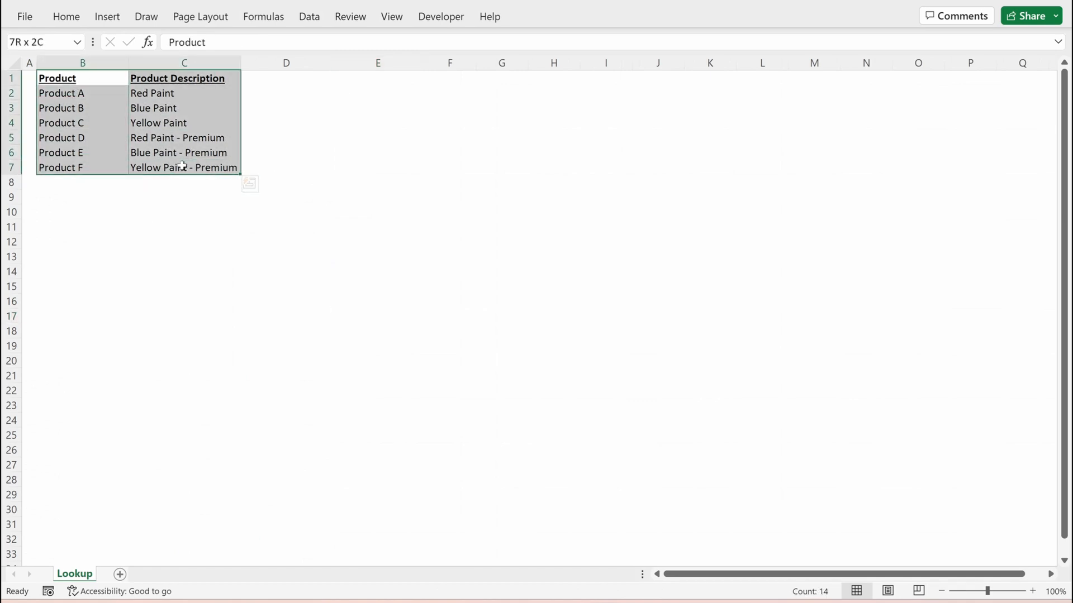
click(73, 573)
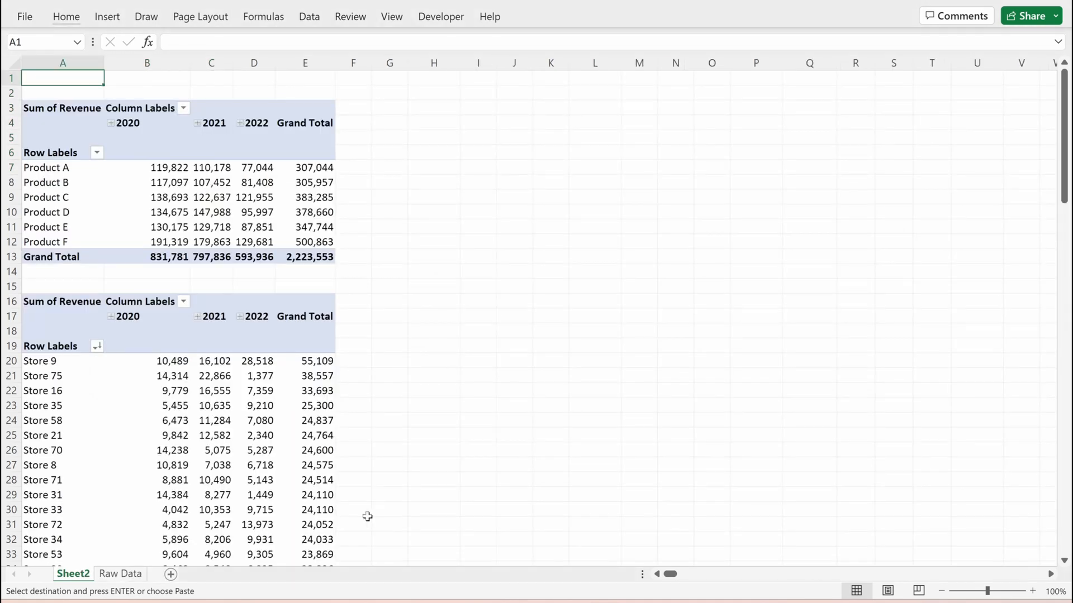
click(120, 573)
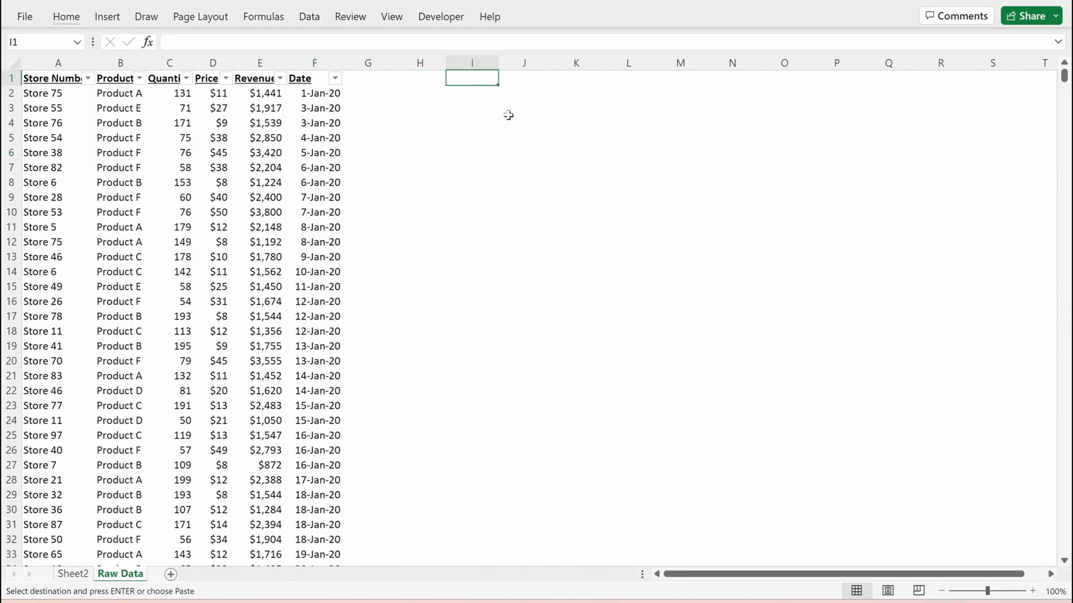
key(ctrl+v)
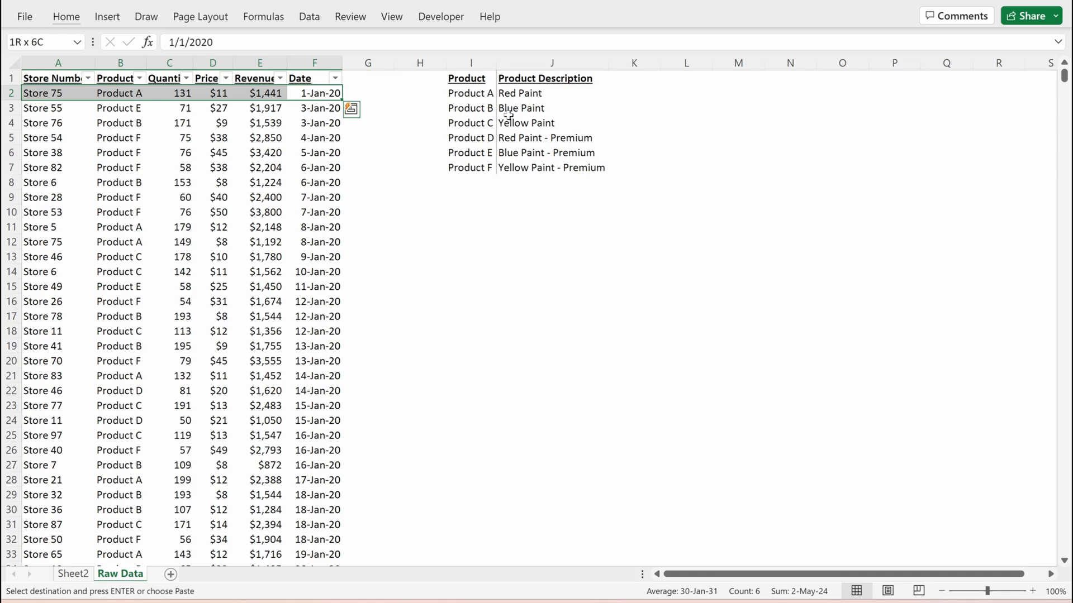
- Enter Product Description in G1 and =INDEX($J$2:$J$7,MATCH(B2,$I$2:$I$7,0)) in G2, filling down
click(314, 93)
text(=INDEX($J$2:$J$7,MATCH(D2)
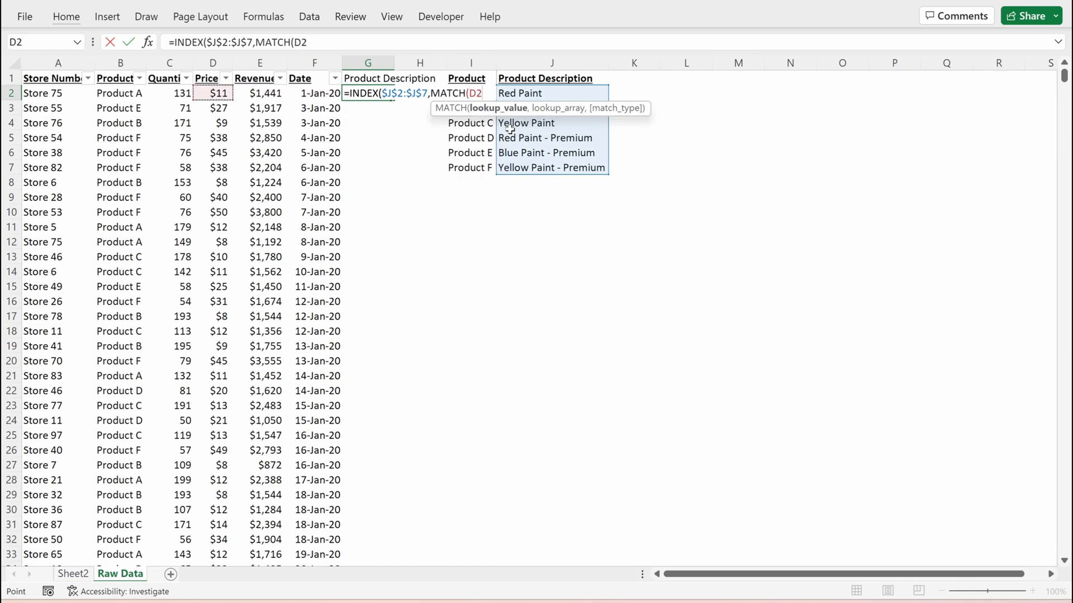
click(119, 93)
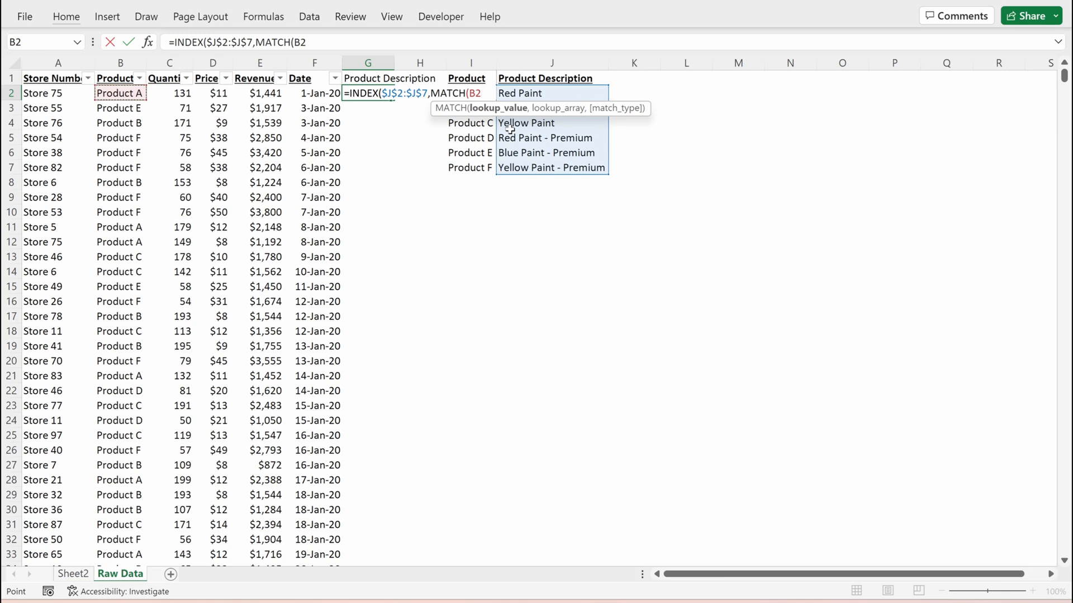
click(470, 92)
text(,$I$2:$I$7,0)))
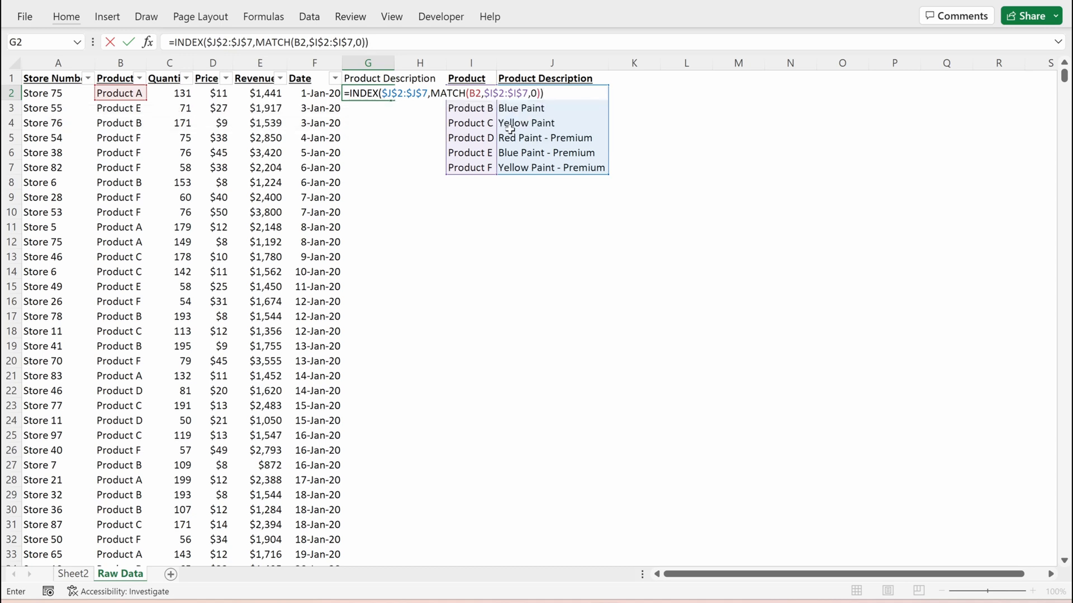
key(Enter)
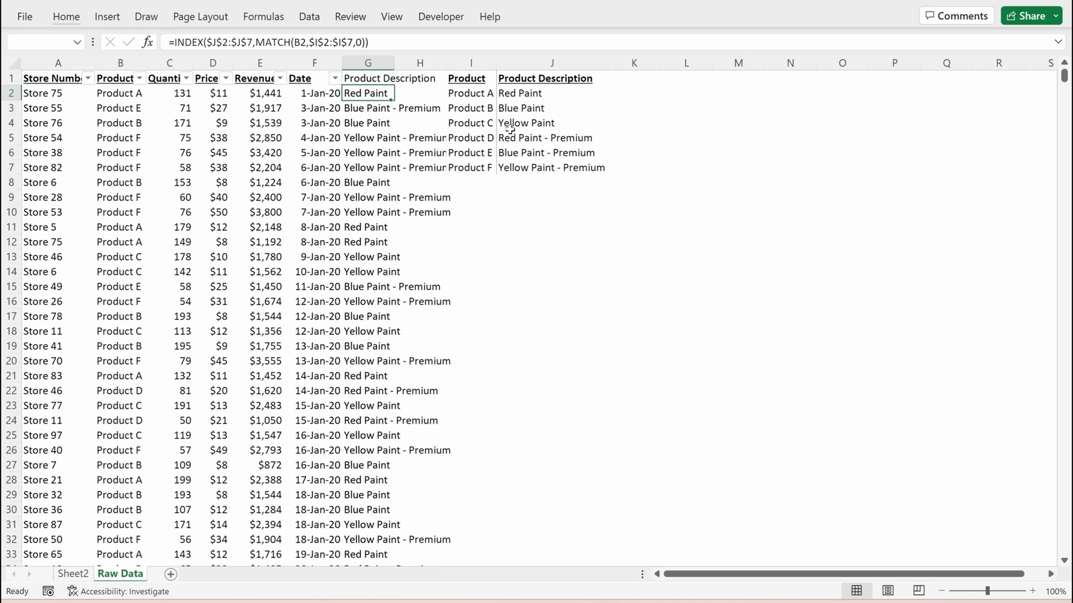
- AutoFit column G and spot-check a Product C row's description against the lookup table
click(368, 62)
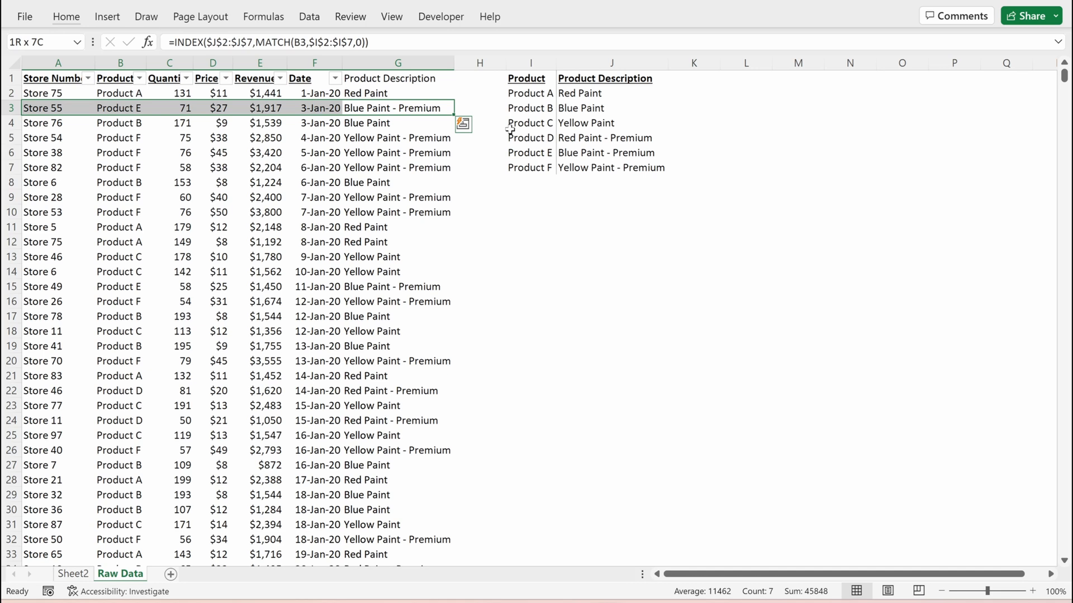
click(396, 137)
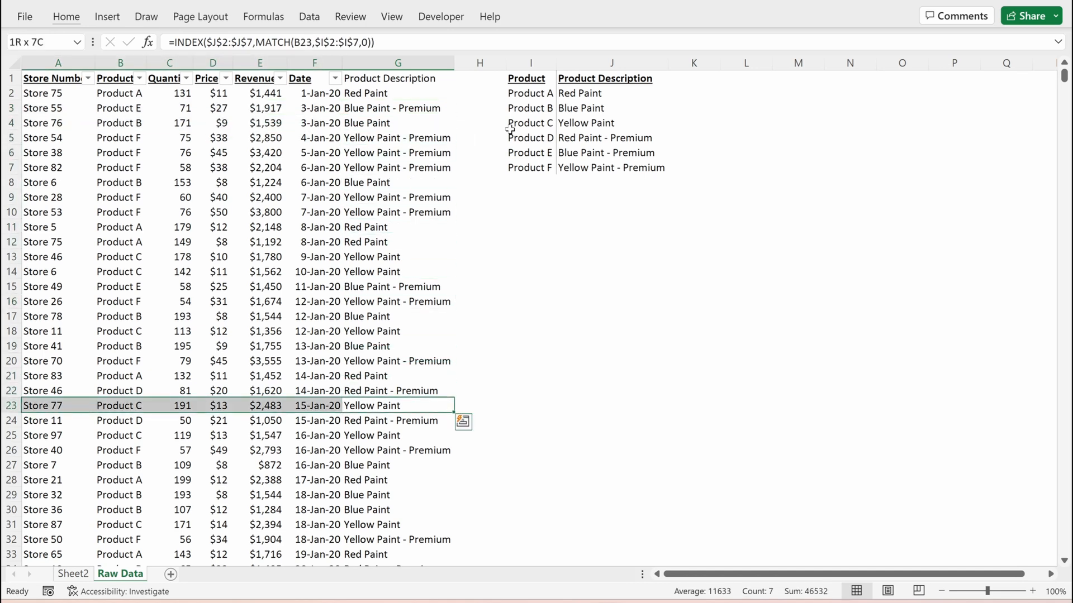
scroll(down, 3)
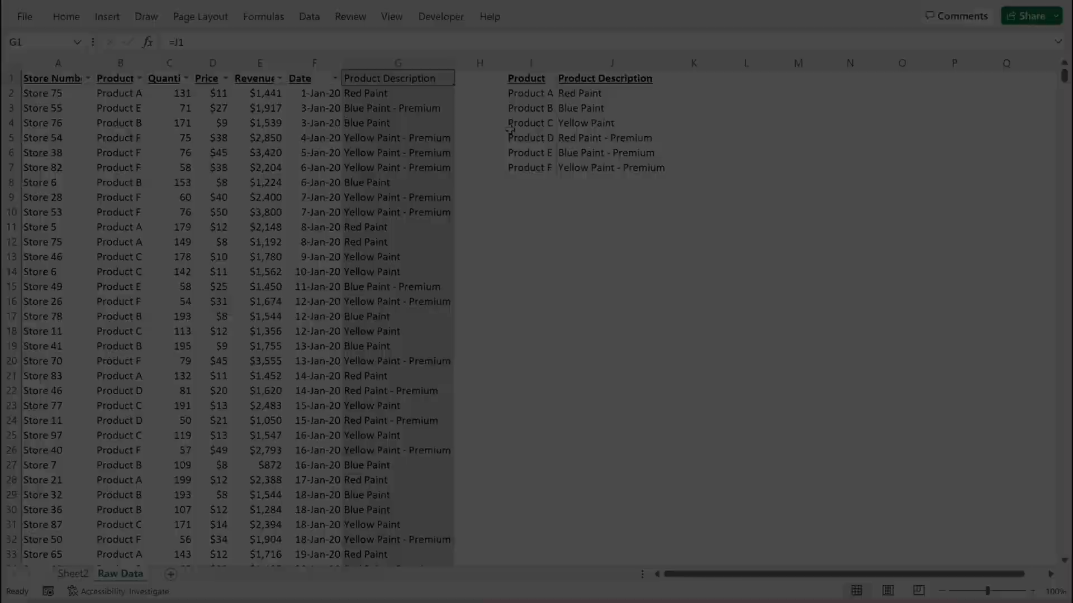
text(=INDEX(D3:D9,MATCH("Bananas",C3:C9,0)
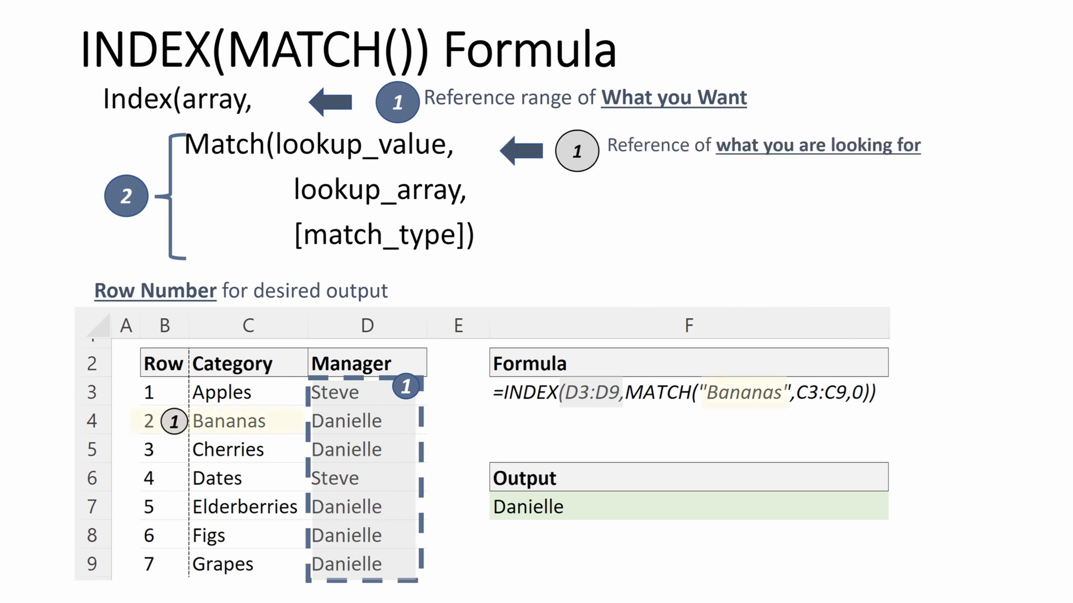
- Scroll the INDEX(MATCH()) Formula slide down to its Raw Data section
scroll(down, 3)
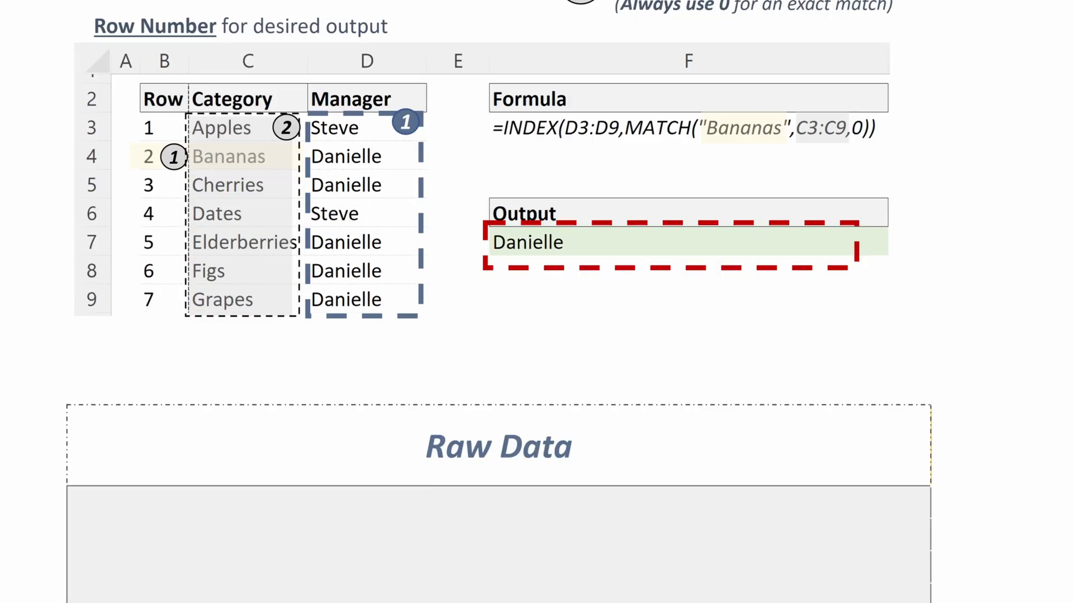